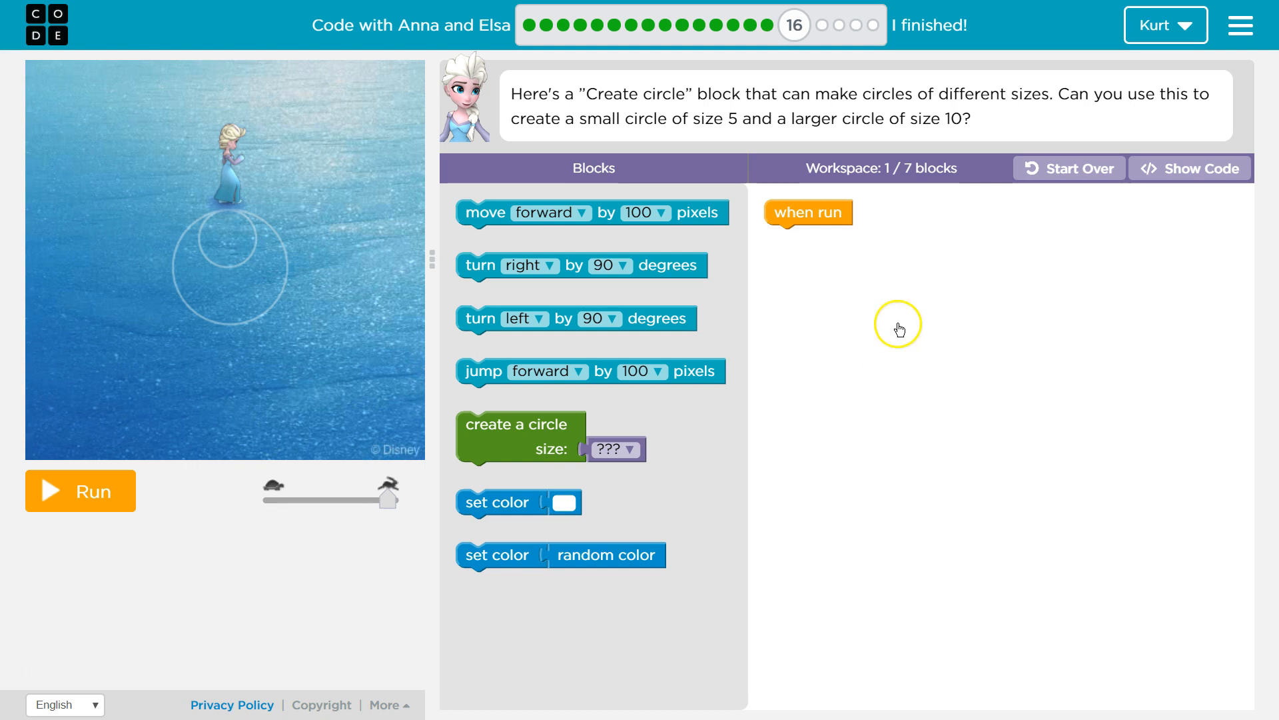
pyautogui.moveTo(865, 327)
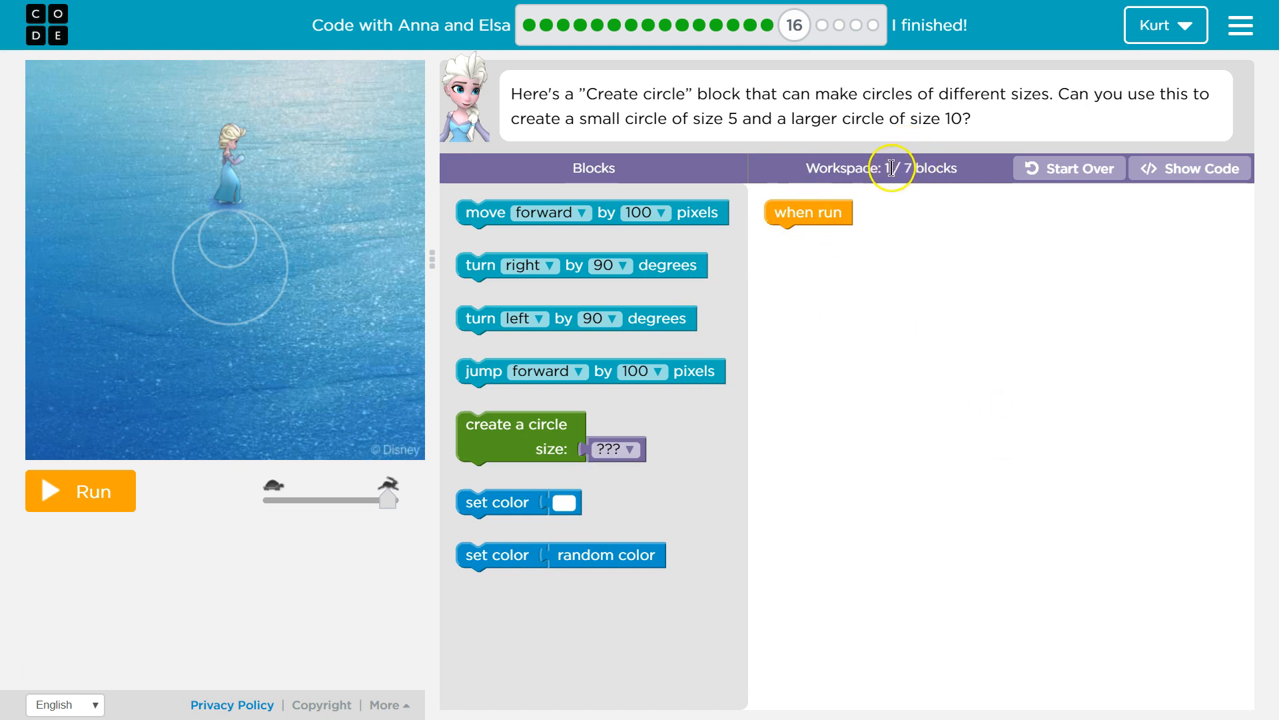
pyautogui.moveTo(927, 204)
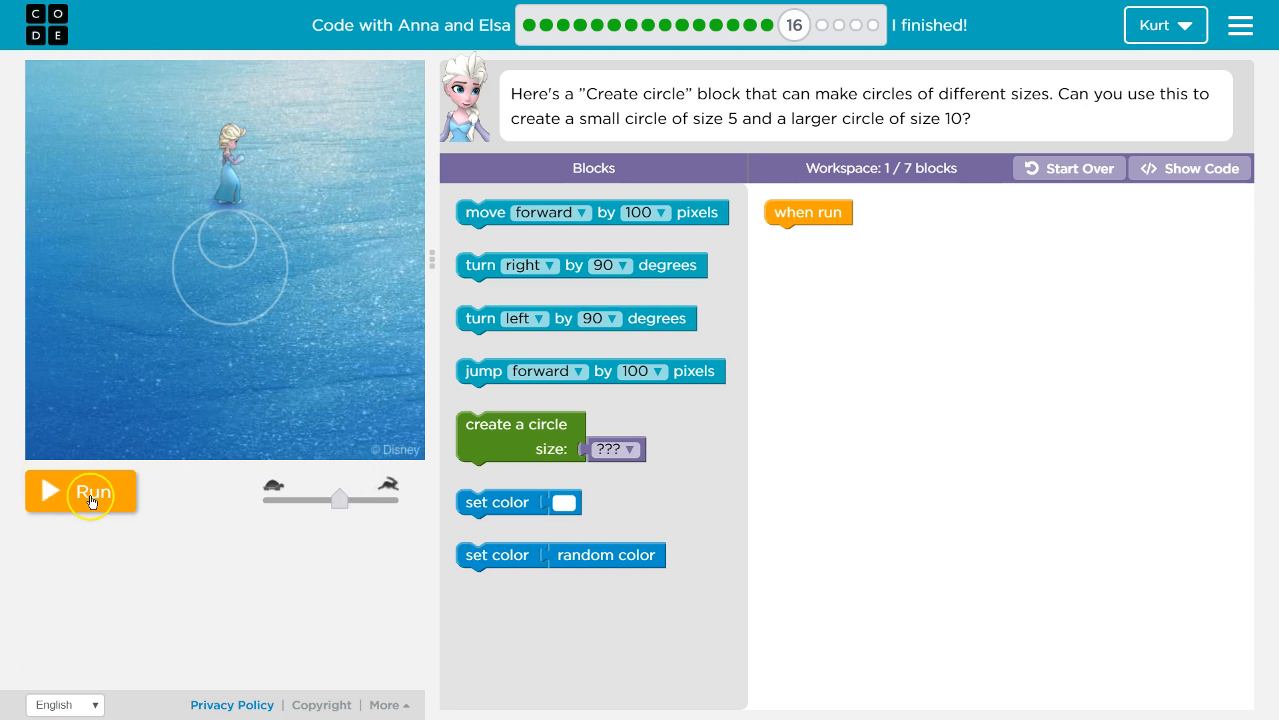
# - Run the program with only the when run block, then reset after 'Not quite'
pyautogui.click(80, 491)
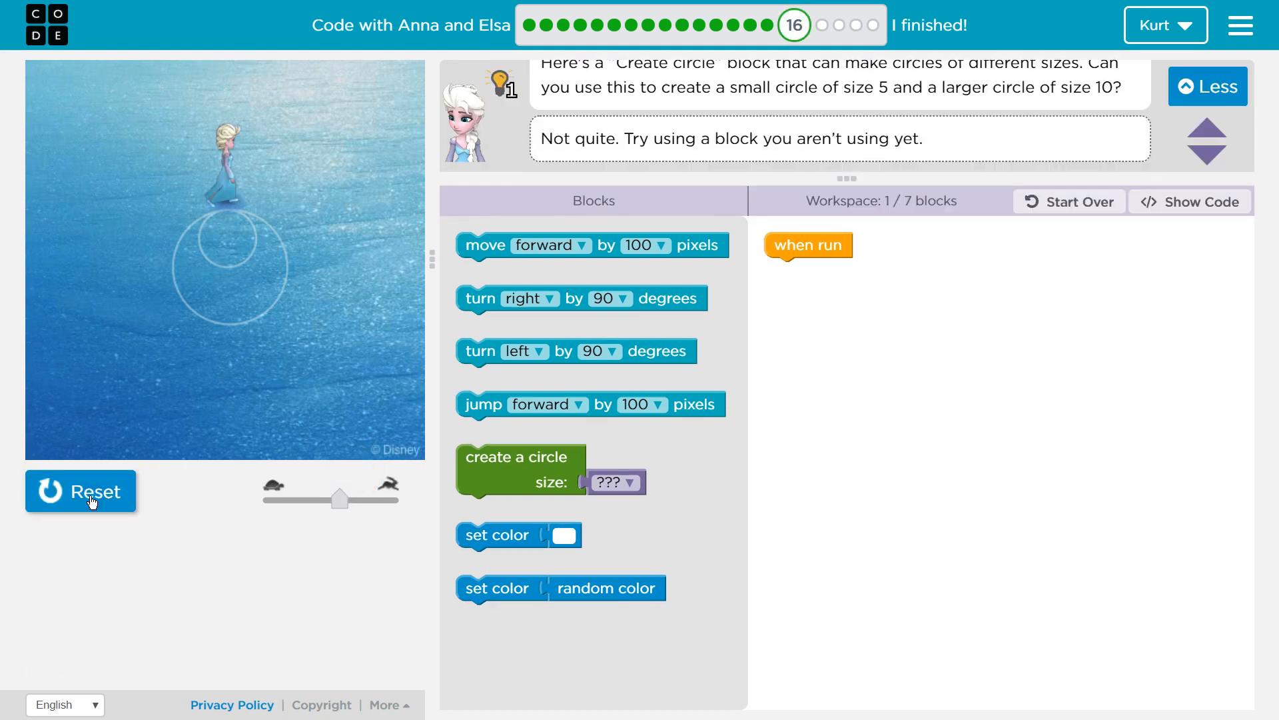
pyautogui.click(80, 490)
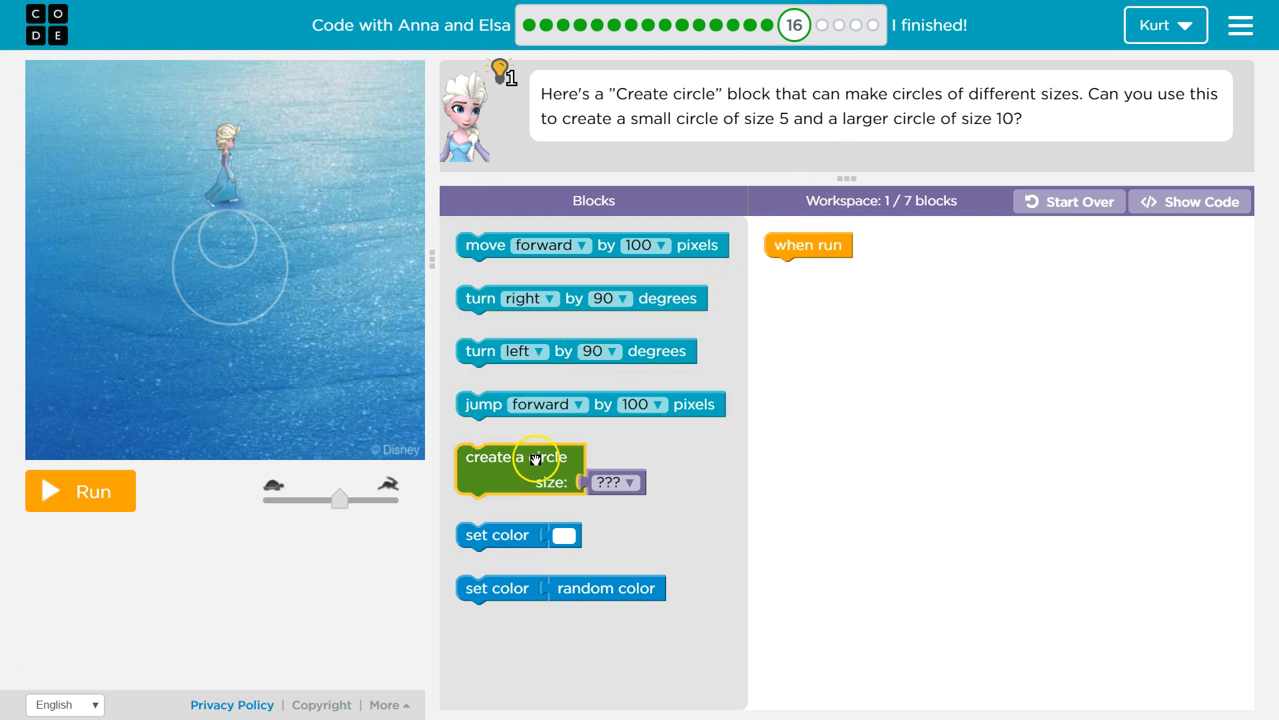
# - Attach a create-a-circle block of size 5 under when run and run it
pyautogui.moveTo(516, 469); pyautogui.dragTo(804, 319)
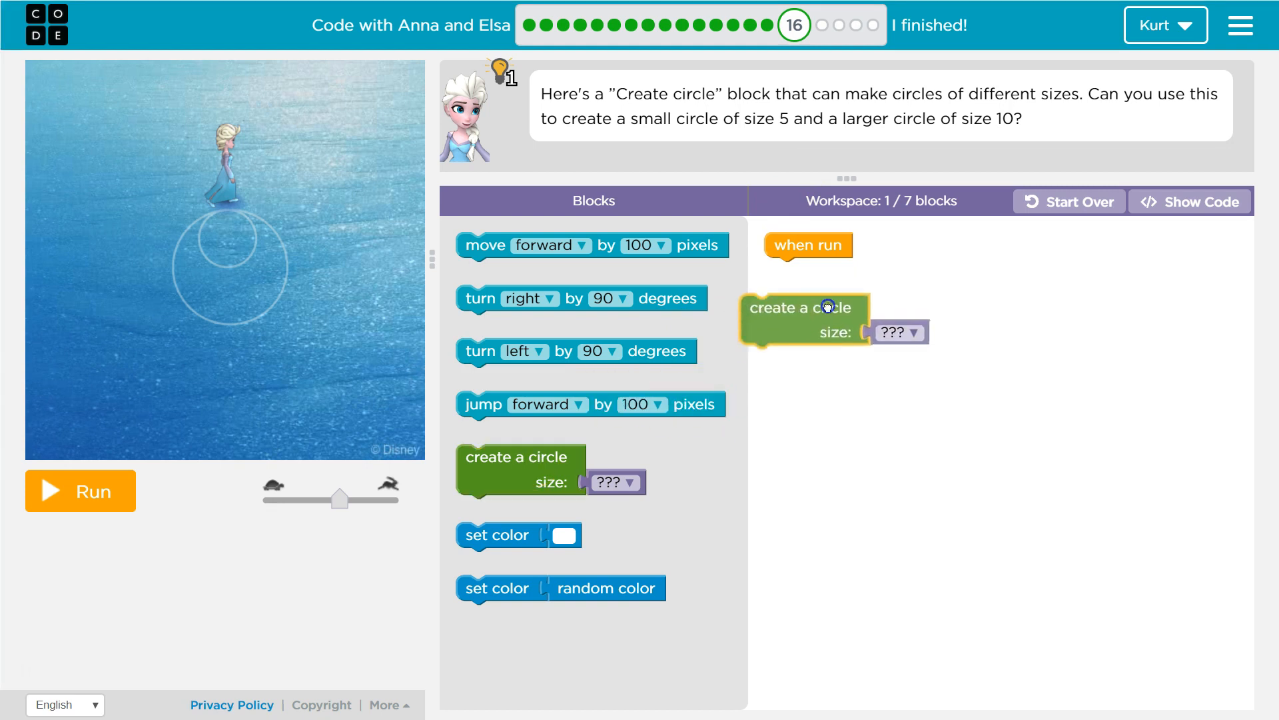
pyautogui.moveTo(804, 319); pyautogui.dragTo(826, 272)
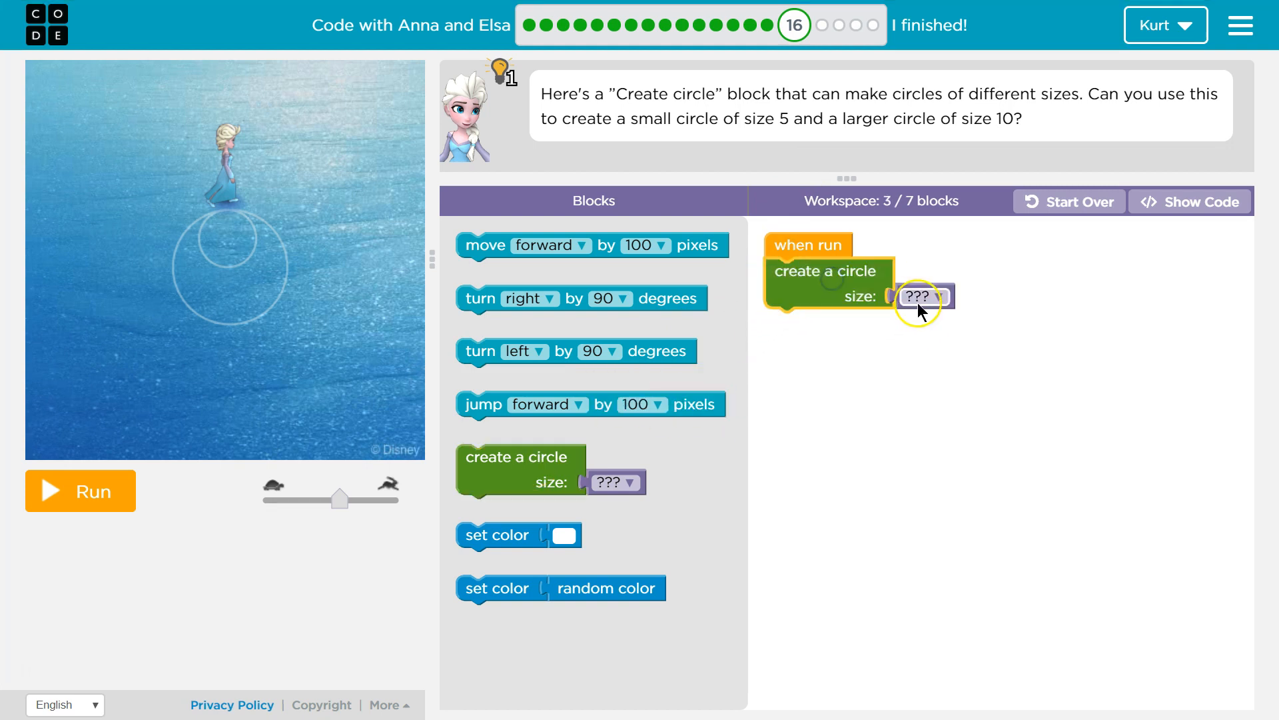
pyautogui.click(920, 295)
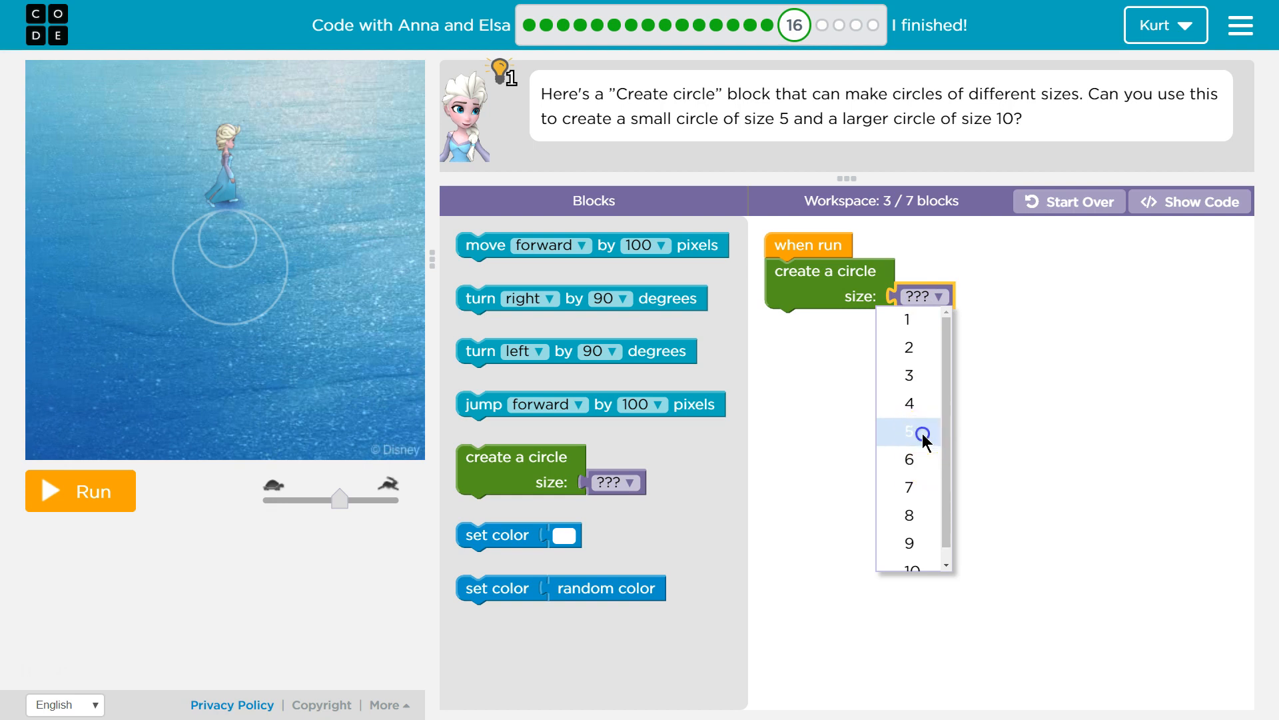
pyautogui.click(908, 431)
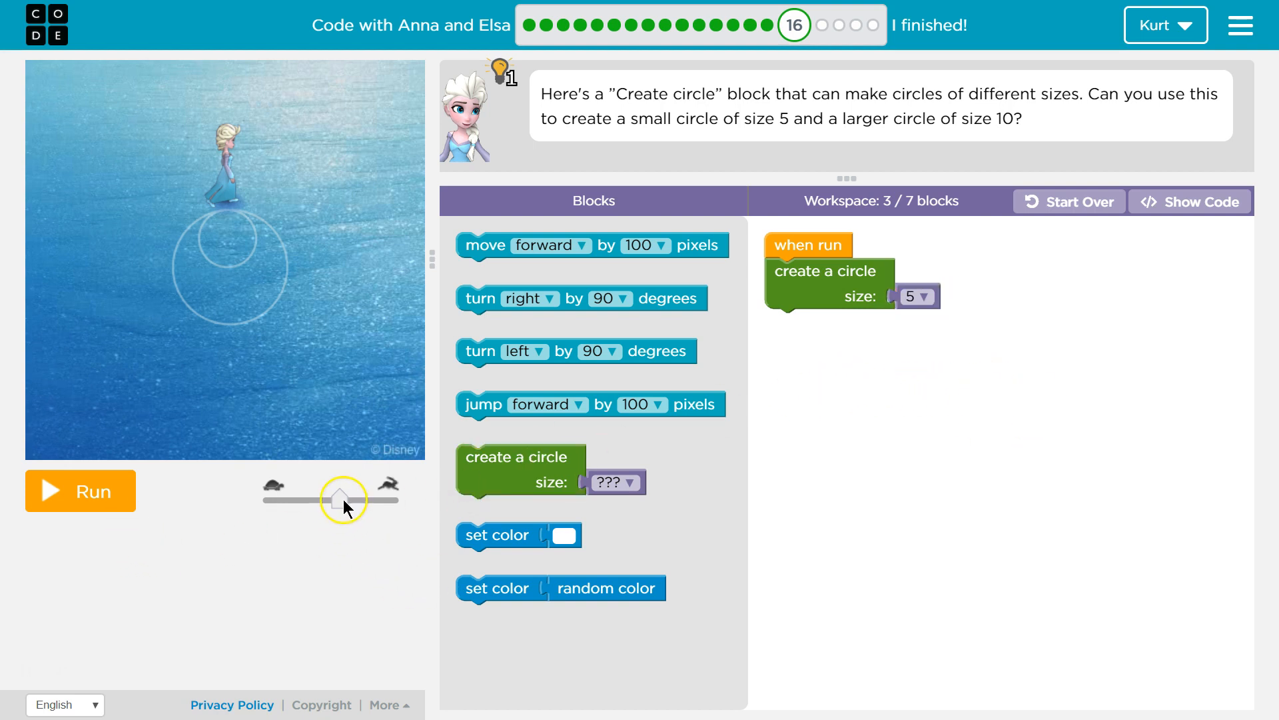
pyautogui.click(80, 491)
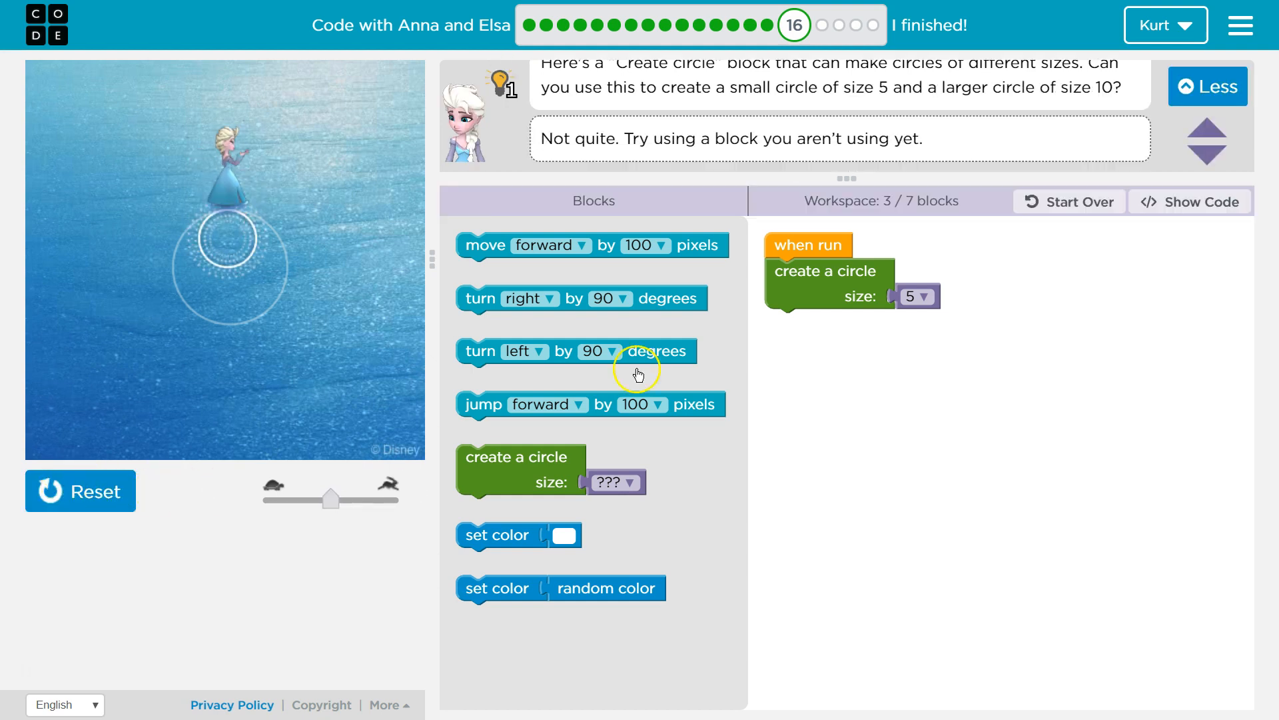
pyautogui.moveTo(843, 424)
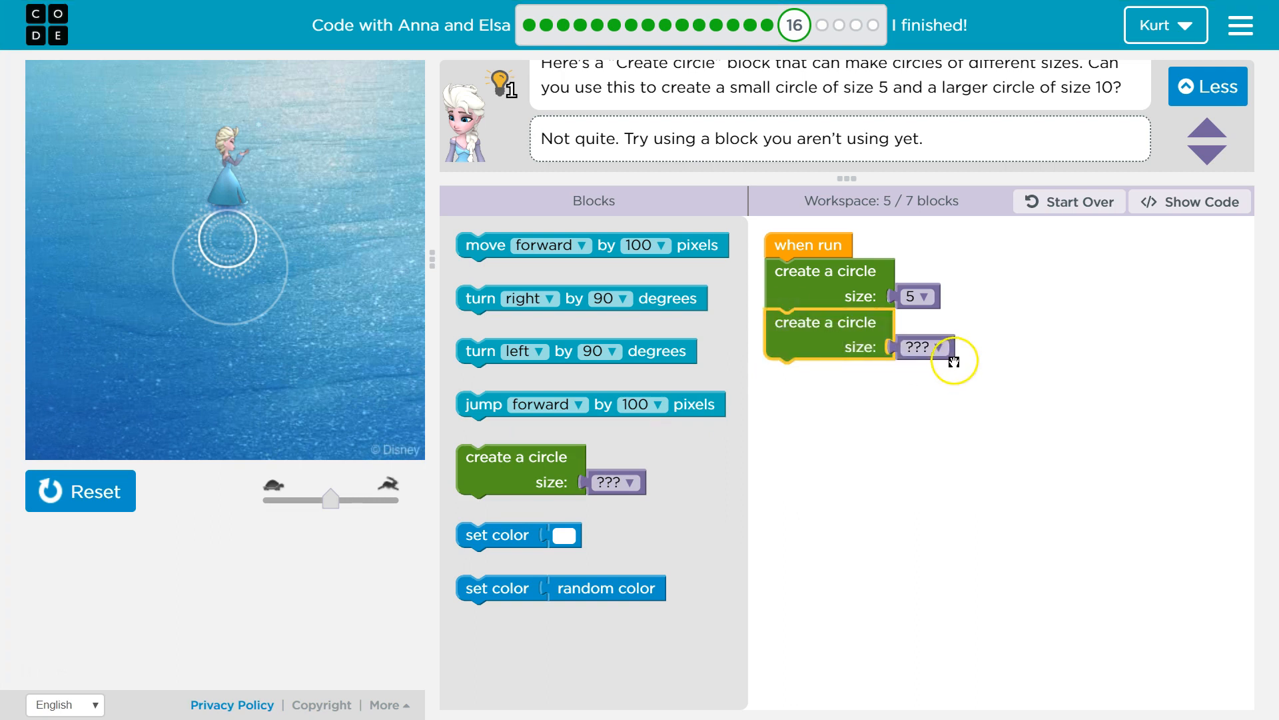
# - Set the second create-a-circle block's size dropdown to 10
pyautogui.click(923, 346)
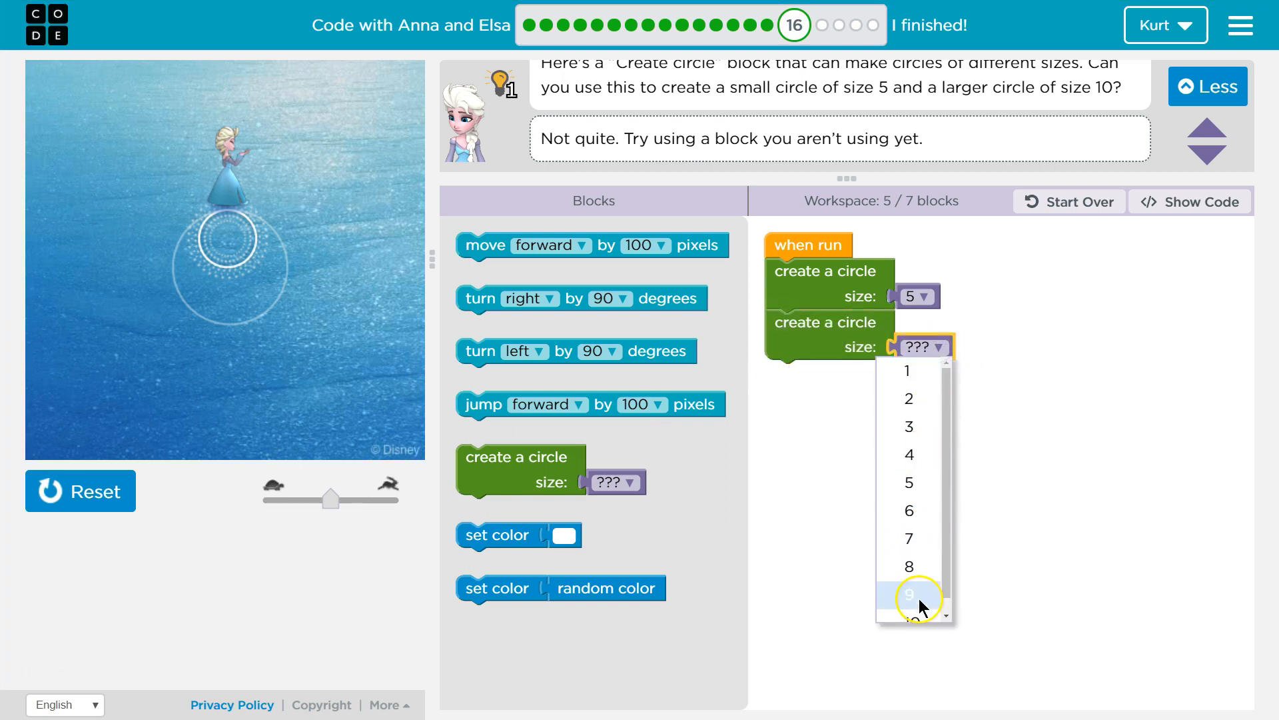
pyautogui.click(913, 595)
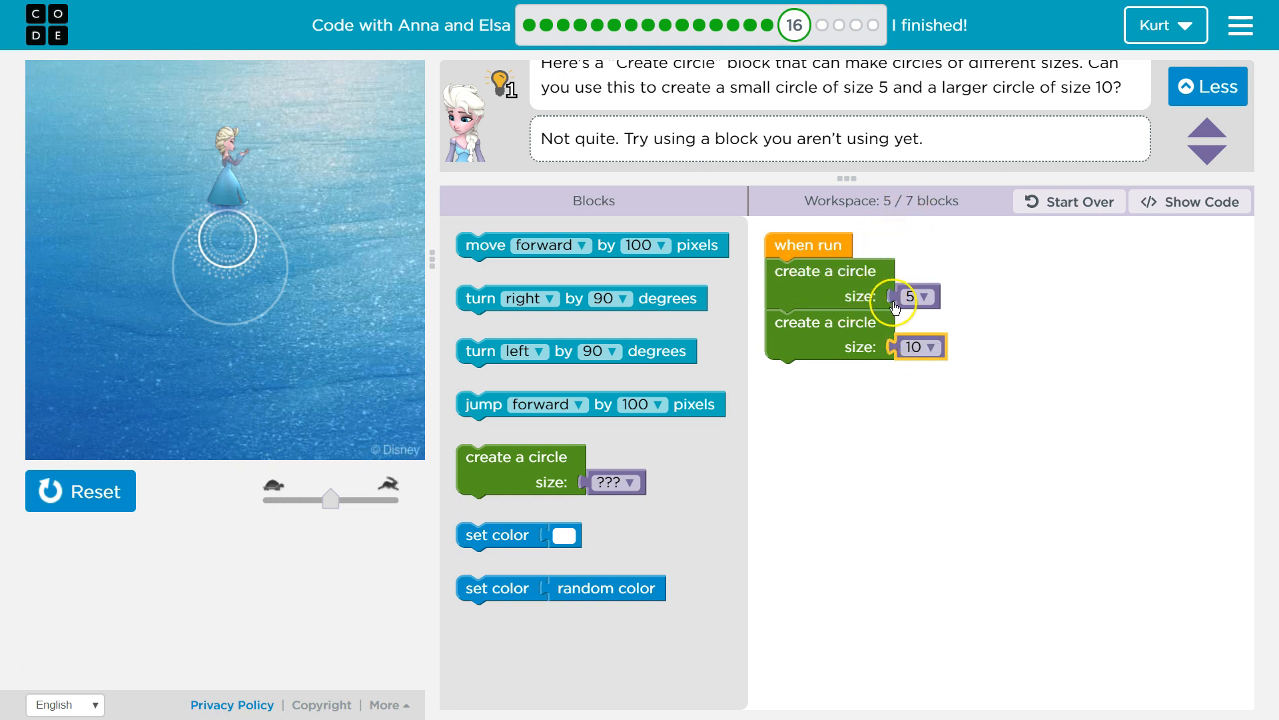
pyautogui.moveTo(912, 512)
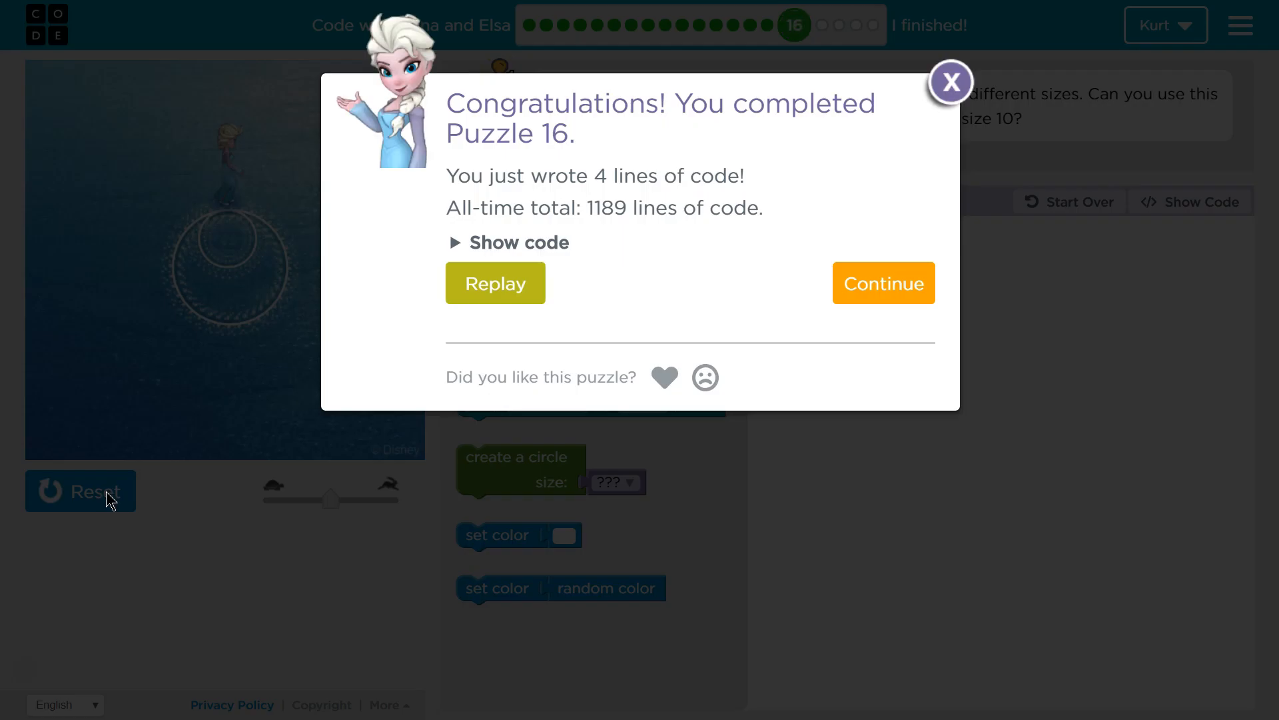
# - Close the 'Congratulations! You completed Puzzle 16' dialog
pyautogui.click(951, 84)
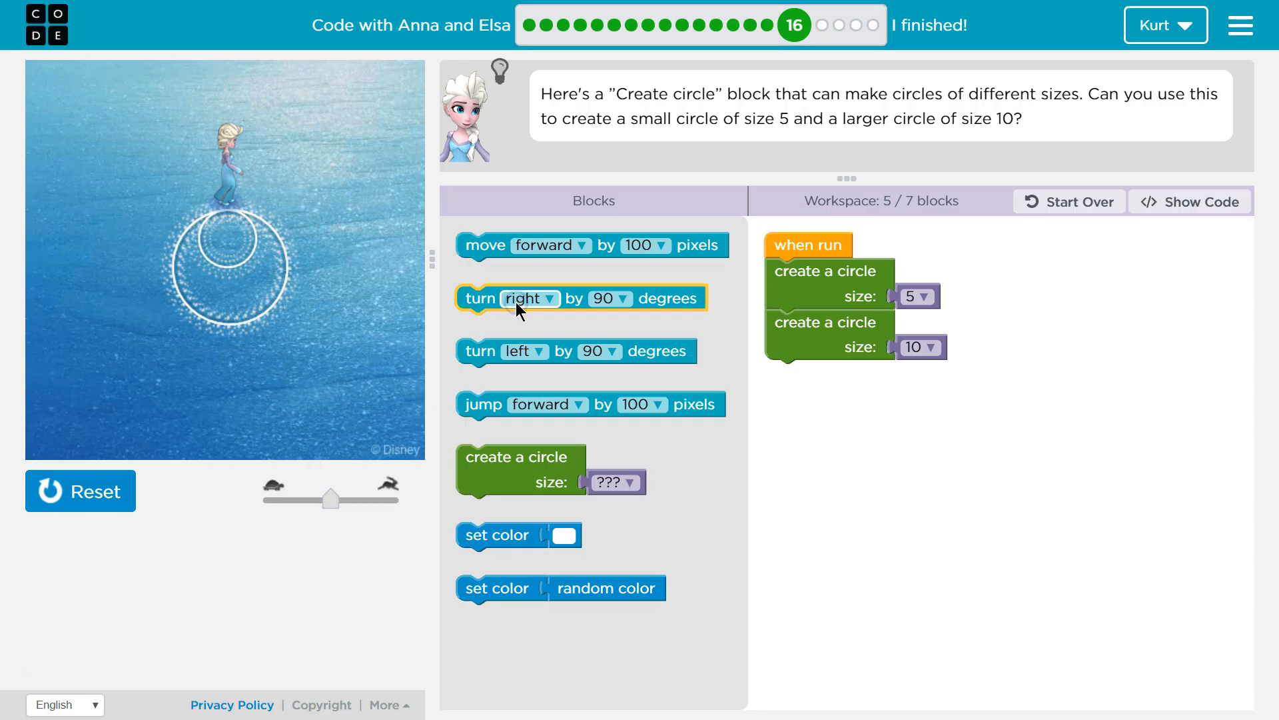